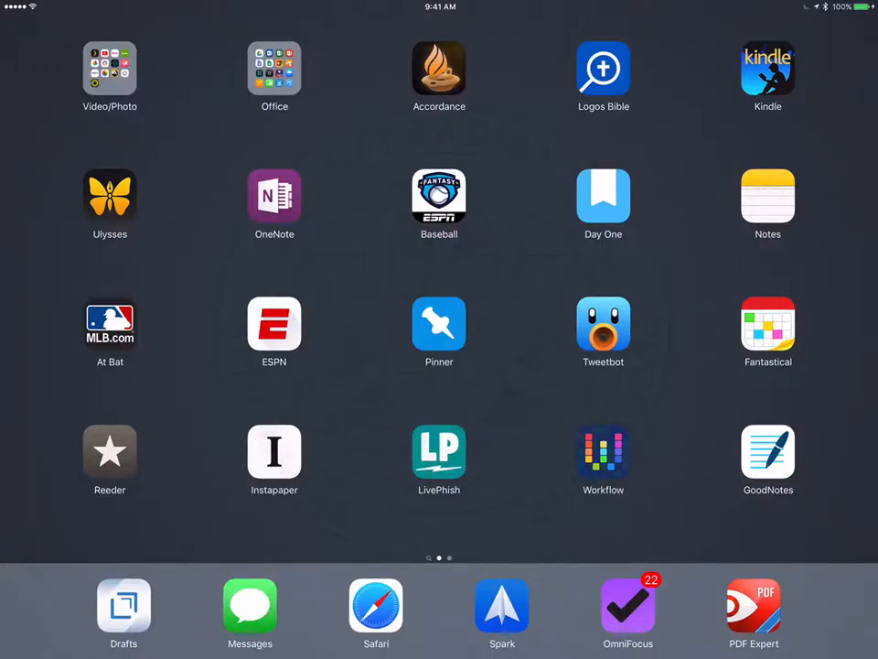
Step: Launch Linky and reach the Extension Settings page with message template and clipping choices
{"action": "type", "text": "ap"}
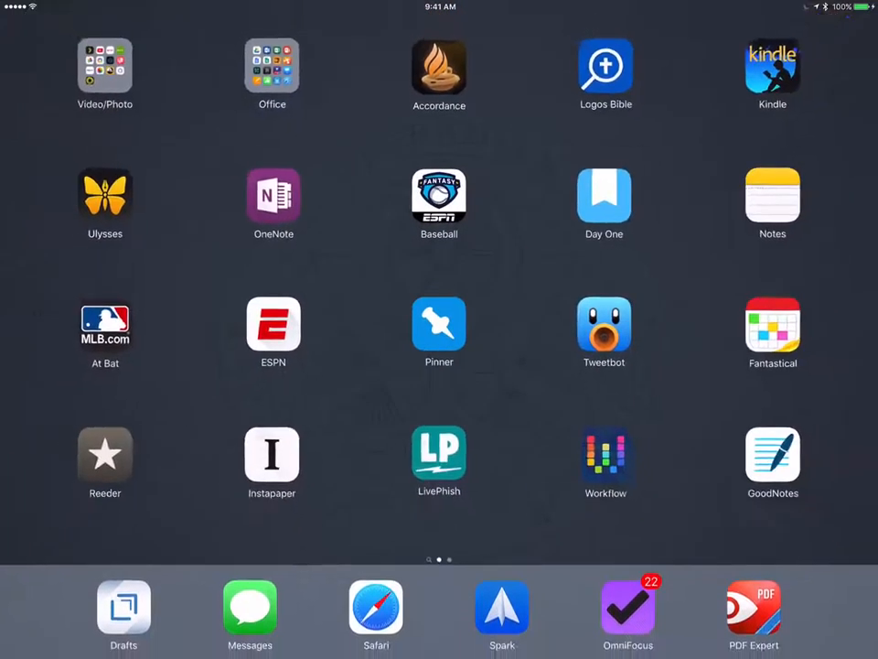
{"action": "type", "text": "link"}
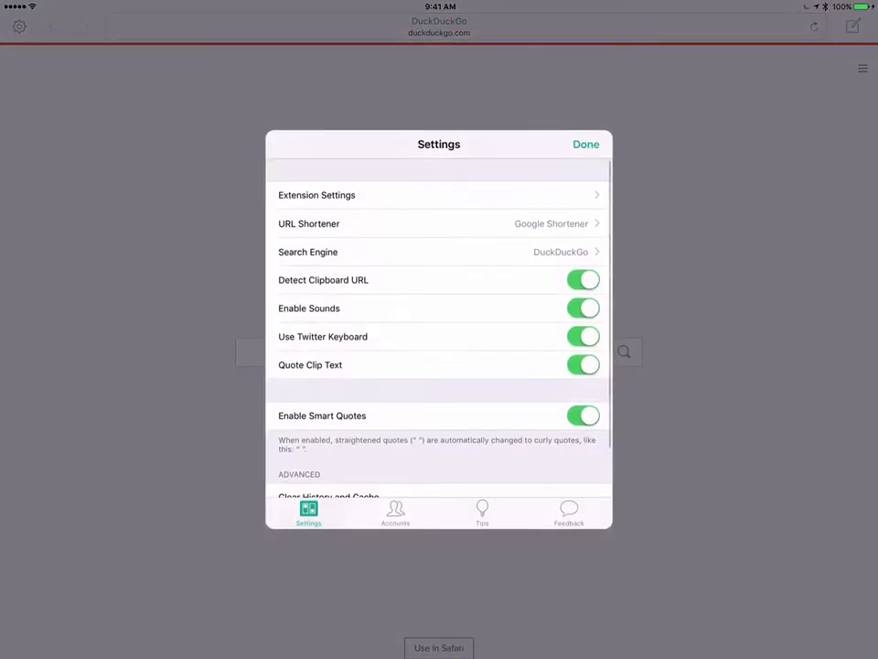
{"action": "scroll", "scroll_direction": "down", "scroll_amount": 3}
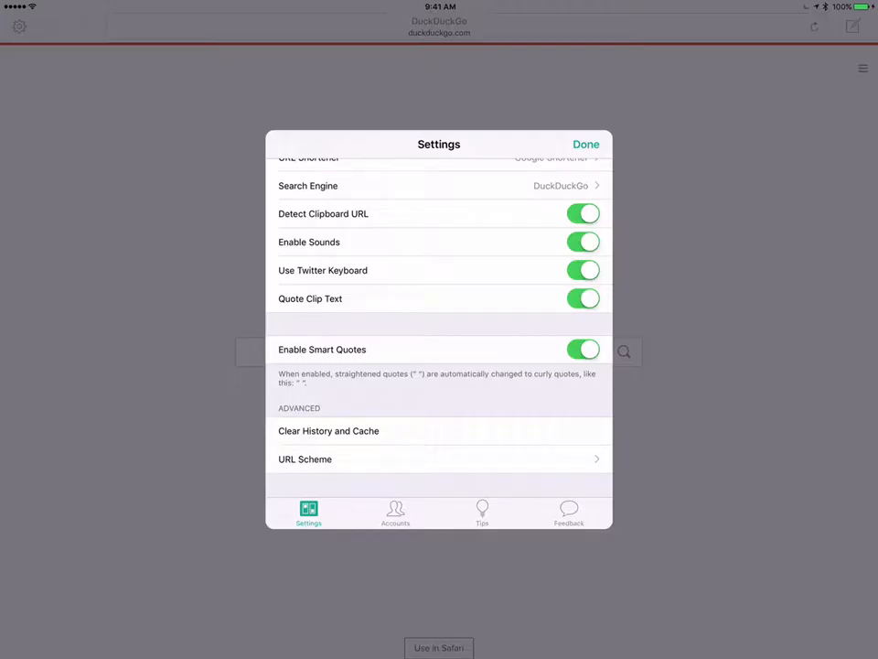
{"action": "scroll", "scroll_direction": "down", "scroll_amount": 3}
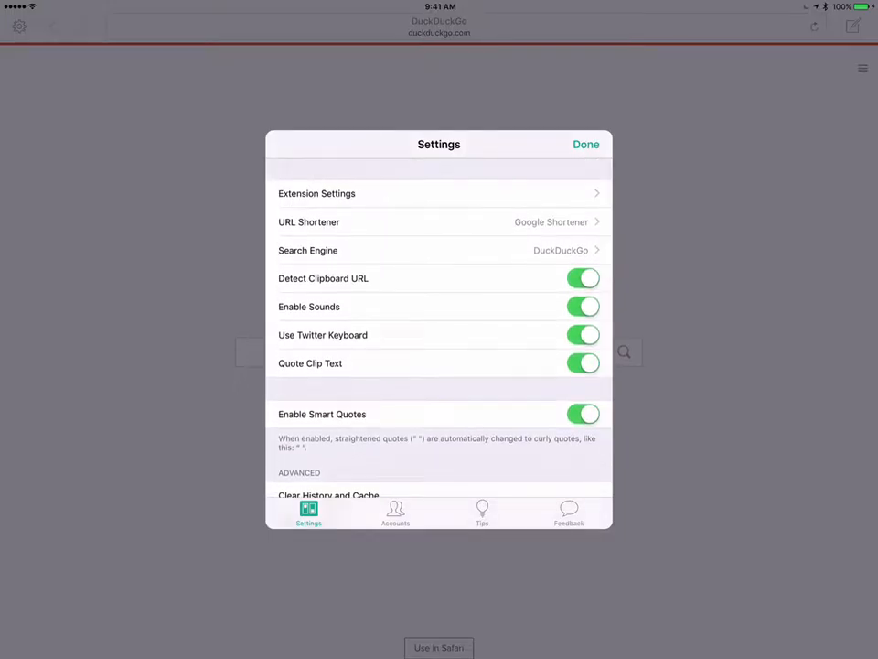
{"action": "left_click", "coordinate": [439, 193]}
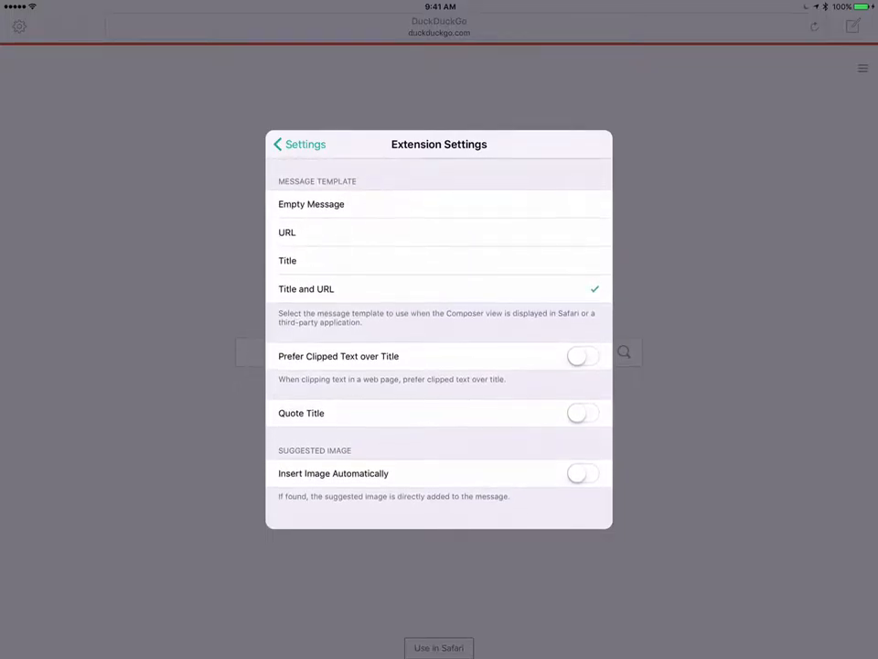
Step: Close Linky's settings and return to the 'Initial Thoughts on the iPad Pro' article in Safari
{"action": "left_click", "coordinate": [300, 143]}
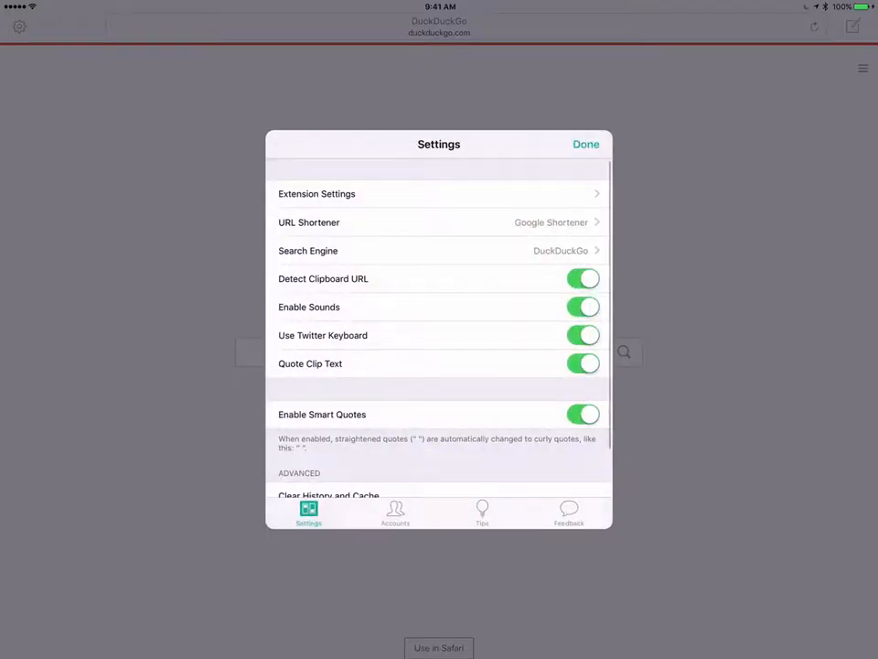
{"action": "left_click", "coordinate": [395, 512]}
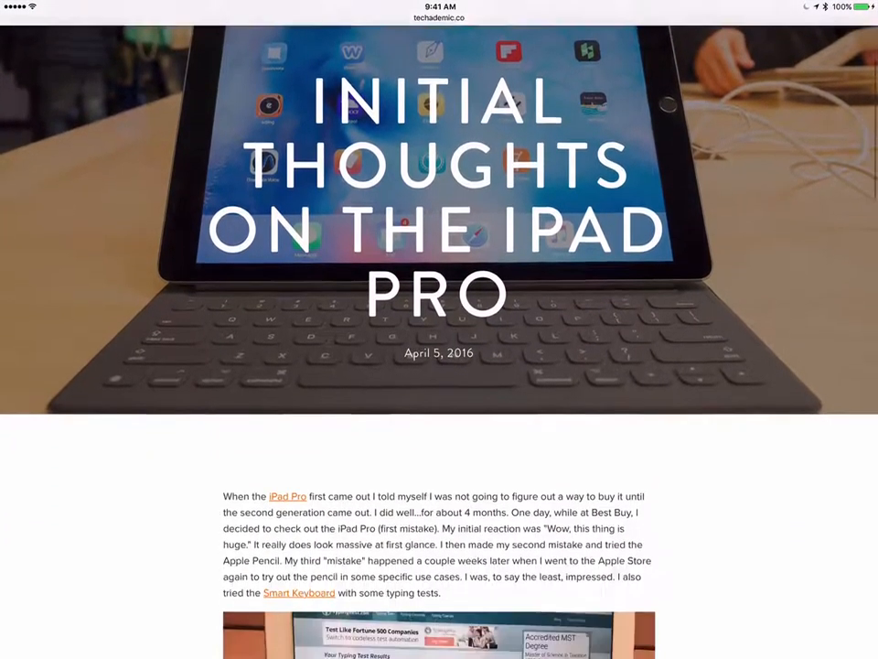
Step: Select the article's opening paragraph text for clipping
{"action": "scroll", "scroll_direction": "down", "scroll_amount": 3}
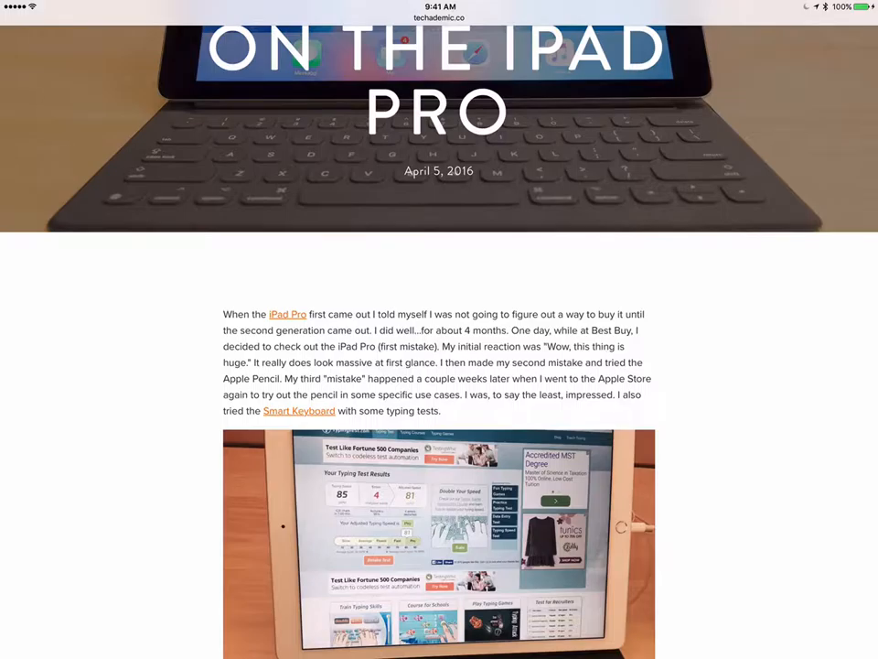
{"action": "double_click", "coordinate": [236, 314]}
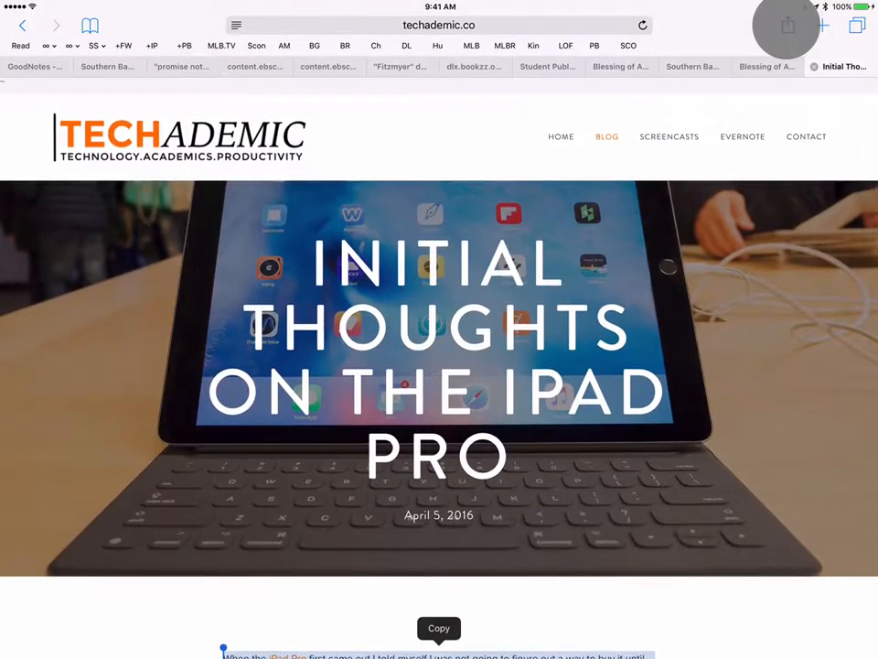
Step: Share the article to Linky, opening a Twitter draft with its title and link
{"action": "left_click", "coordinate": [787, 25]}
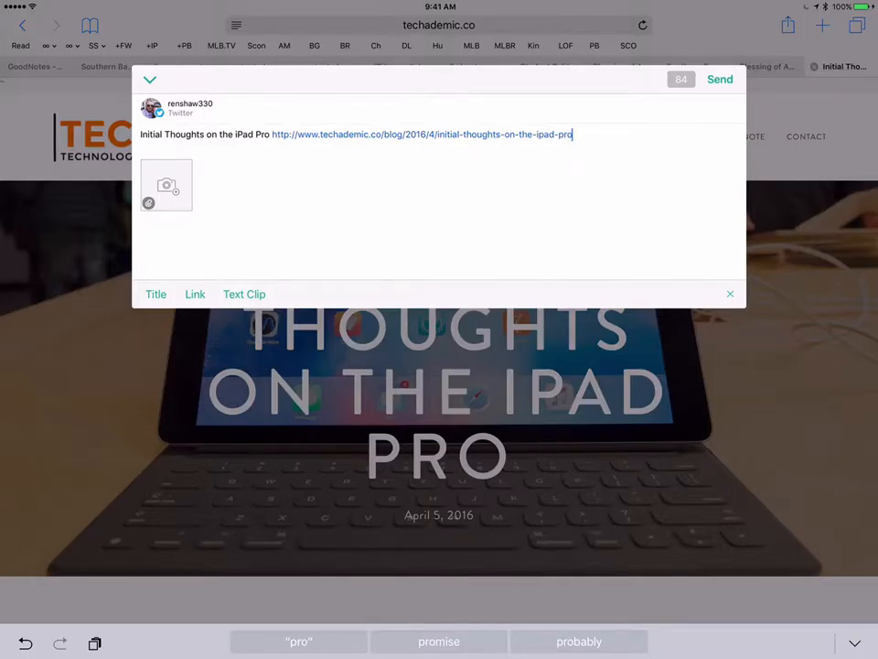
{"action": "double_click", "coordinate": [205, 135]}
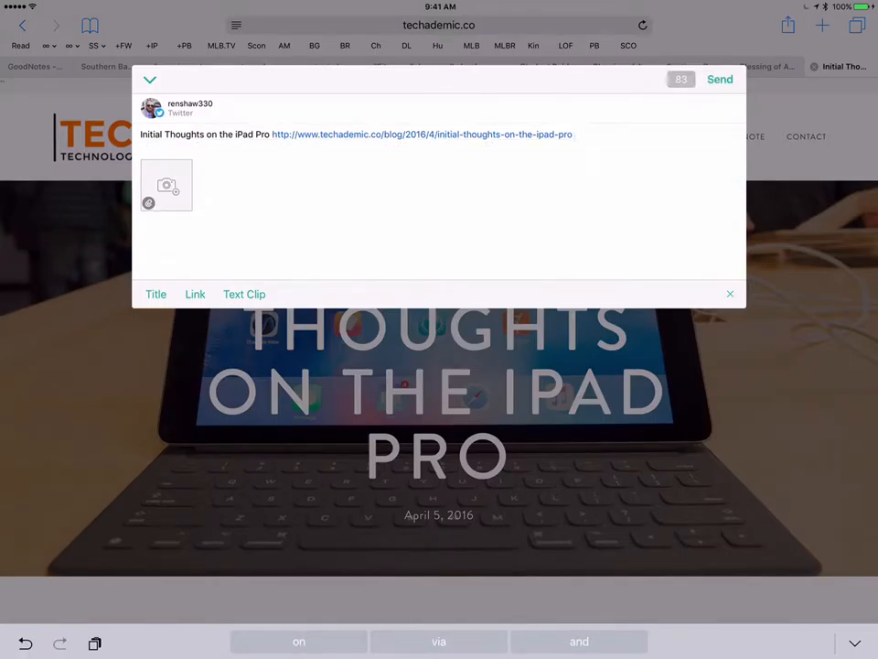
Step: Attach a text-shot image of the clipped paragraph via Text Clip and confirm the Twitter account
{"action": "left_click", "coordinate": [167, 187]}
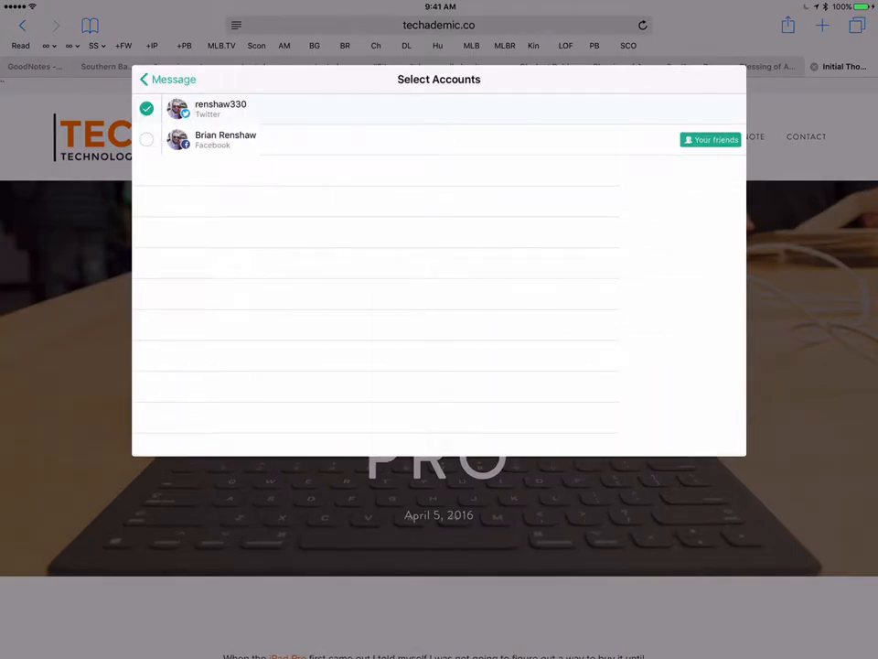
{"action": "left_click", "coordinate": [168, 80]}
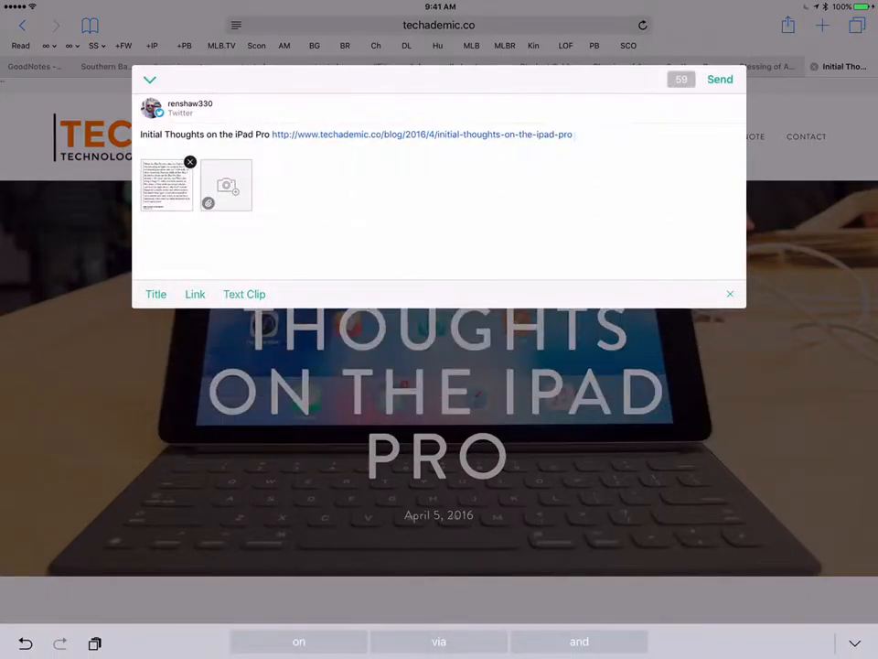